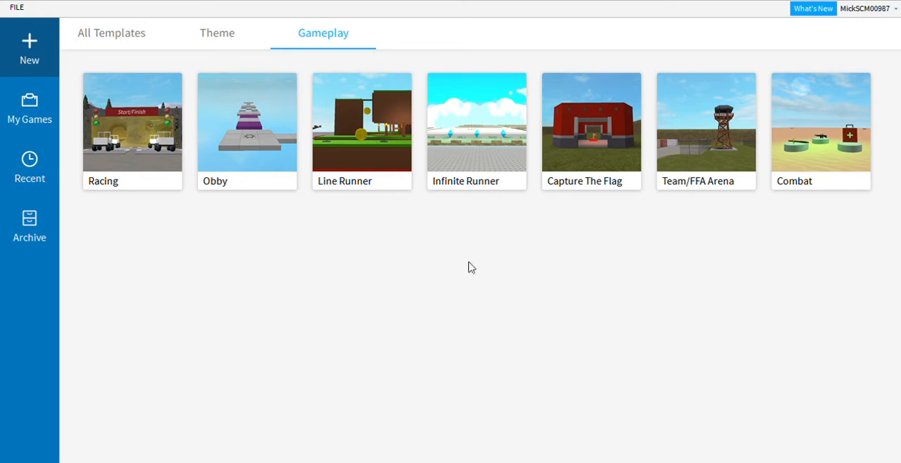
pyautogui.moveTo(553, 378)
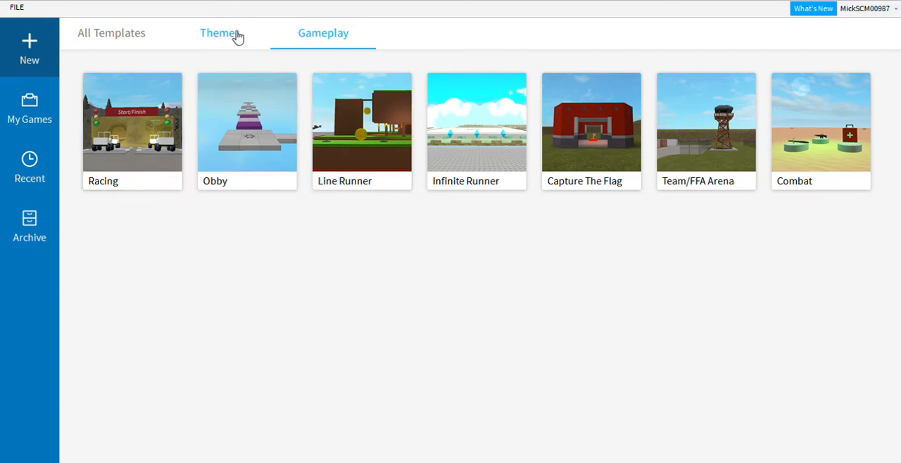
# Browse the Theme, All and Gameplay template tabs, then open the Racing template
pyautogui.click(217, 33)
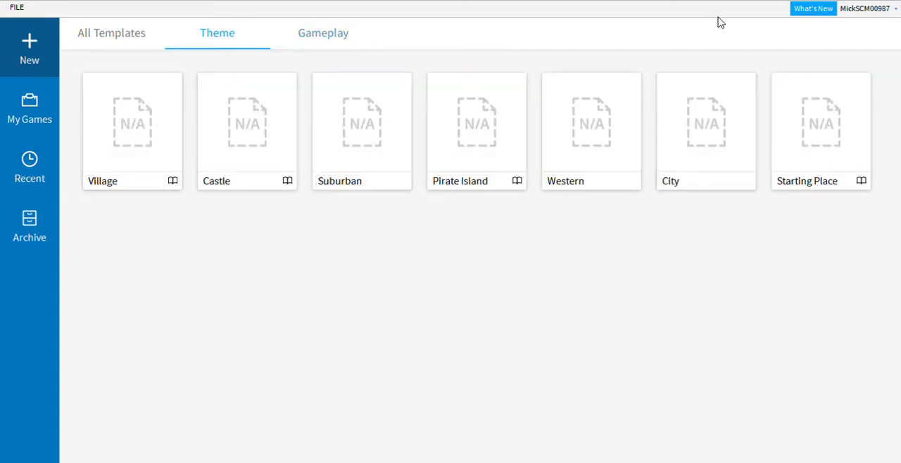
pyautogui.click(323, 33)
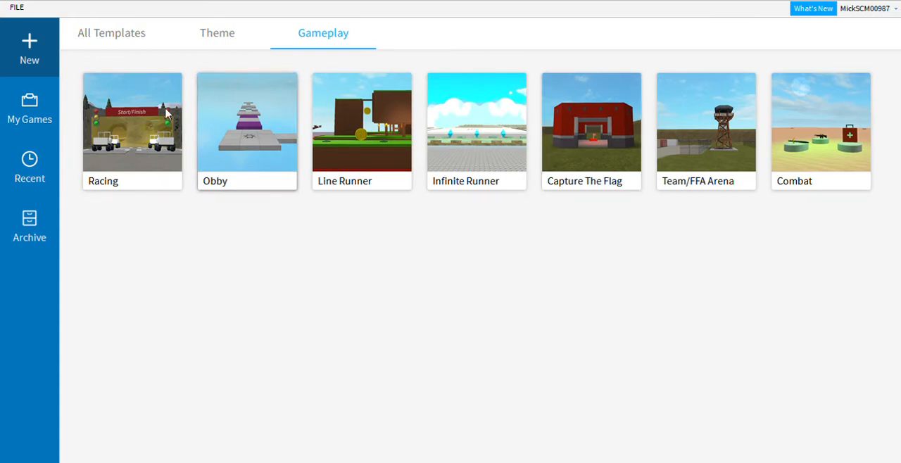
pyautogui.click(111, 33)
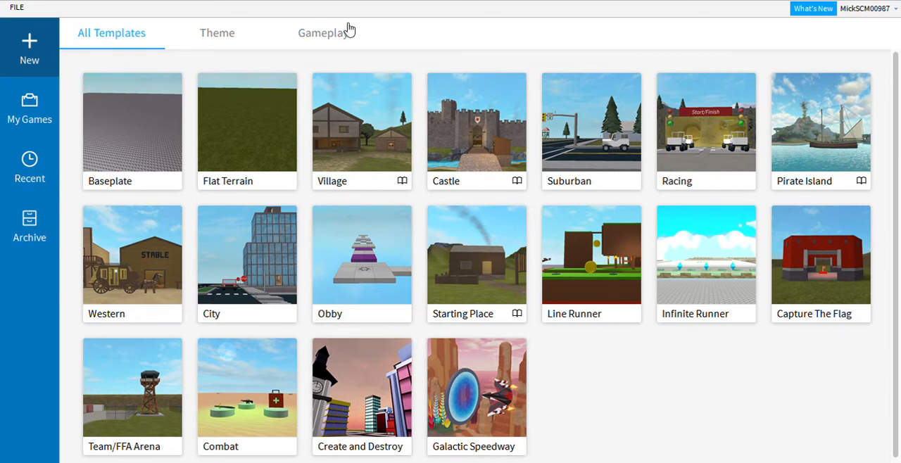
pyautogui.click(322, 32)
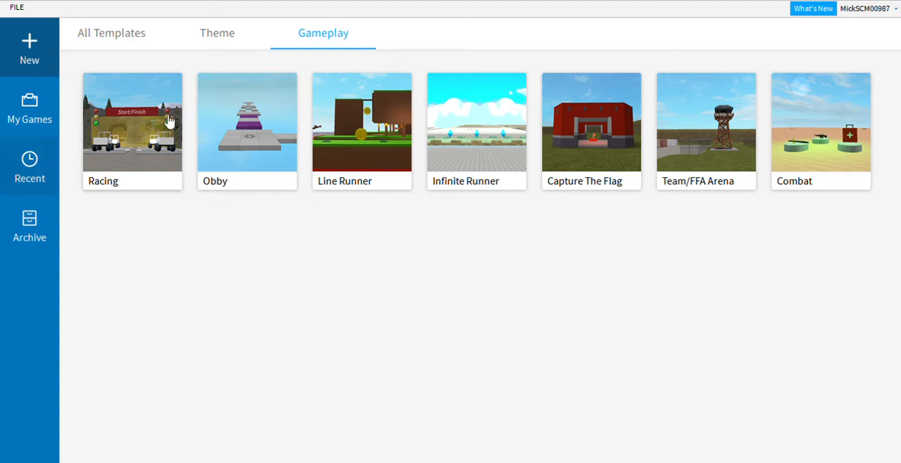
pyautogui.click(133, 122)
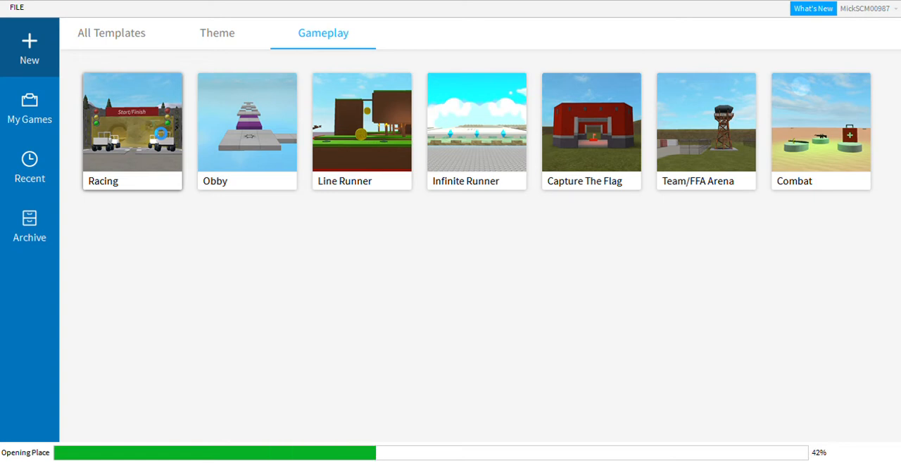
# Wait for the Racing place to load and open the Toolbox panel
pyautogui.click(132, 121)
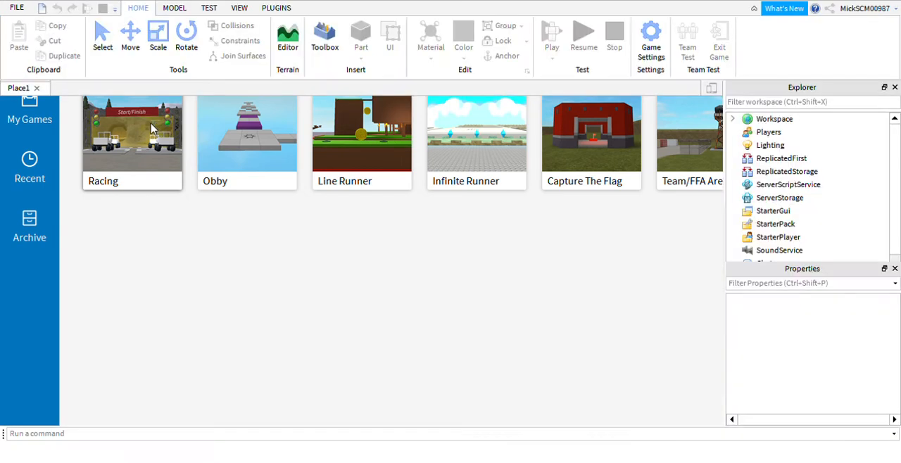
pyautogui.click(132, 134)
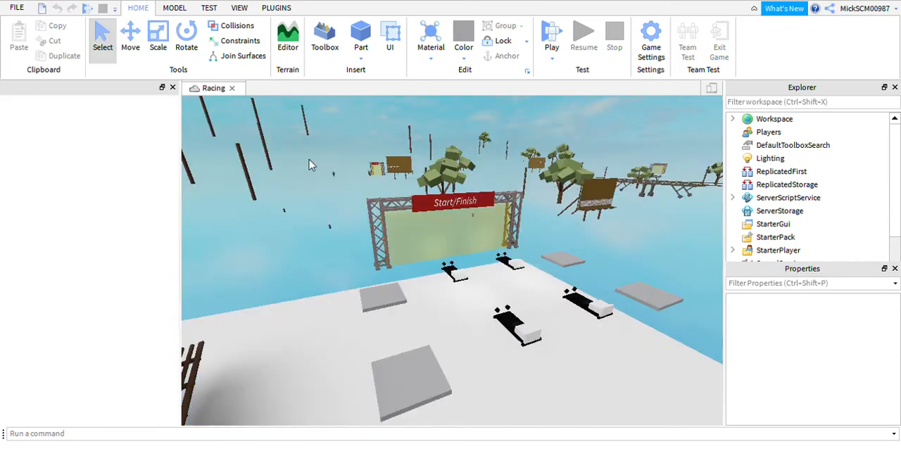
pyautogui.click(324, 35)
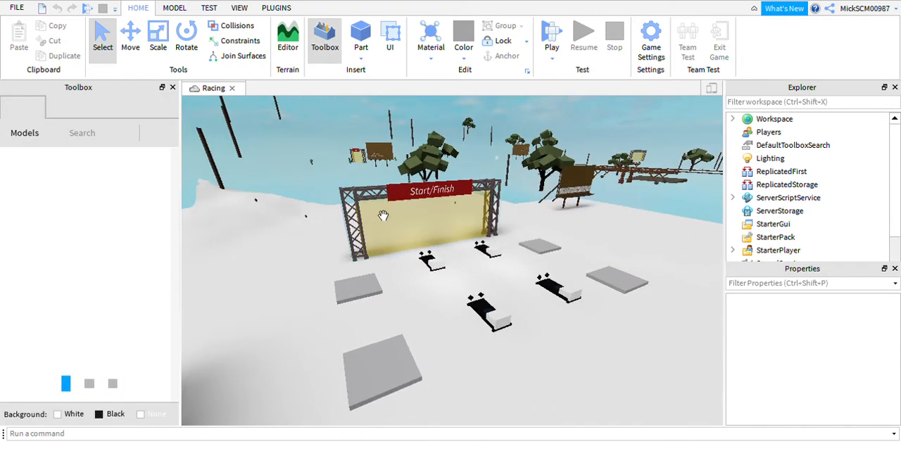
# Let the Racing place finish loading terrain, cars and Toolbox free models
pyautogui.click(152, 414)
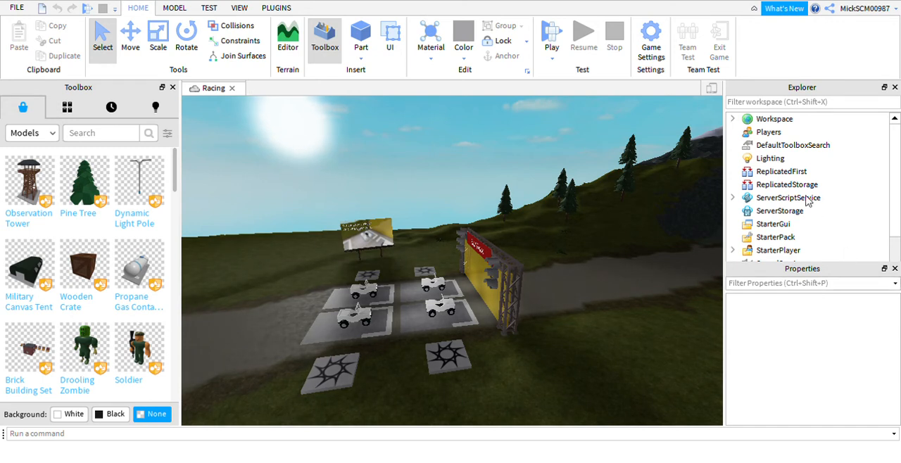
# Expand ServerScriptService, open RaceScript and scroll through its race-notification code
pyautogui.click(732, 198)
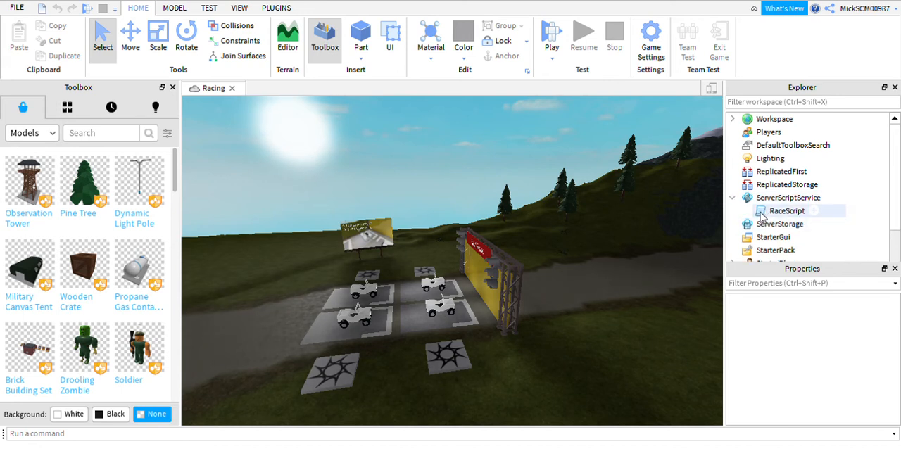
pyautogui.click(787, 210)
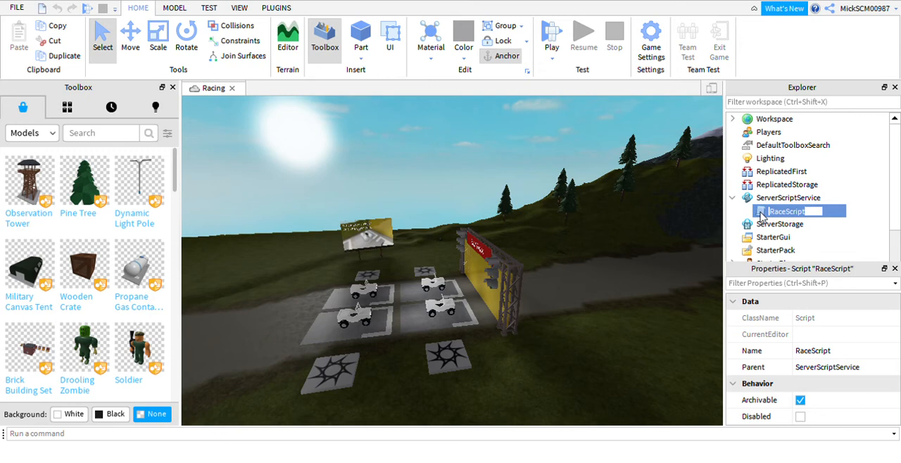
pyautogui.doubleClick(786, 211)
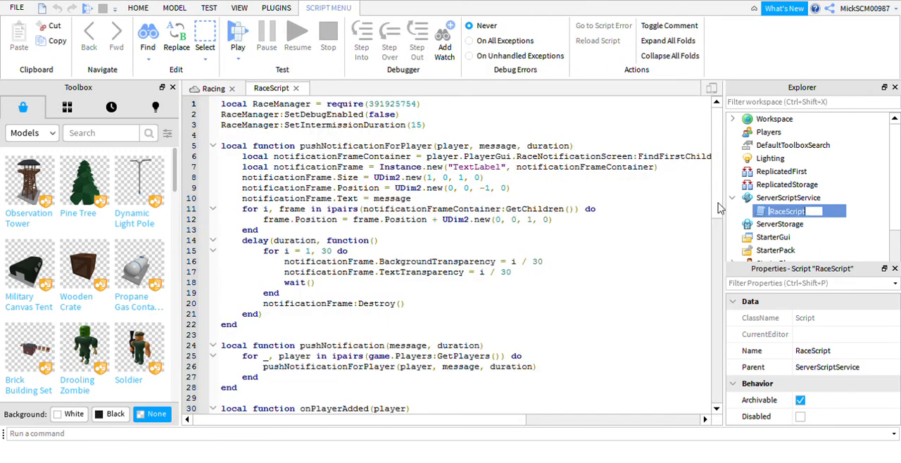
pyautogui.scroll(-3)
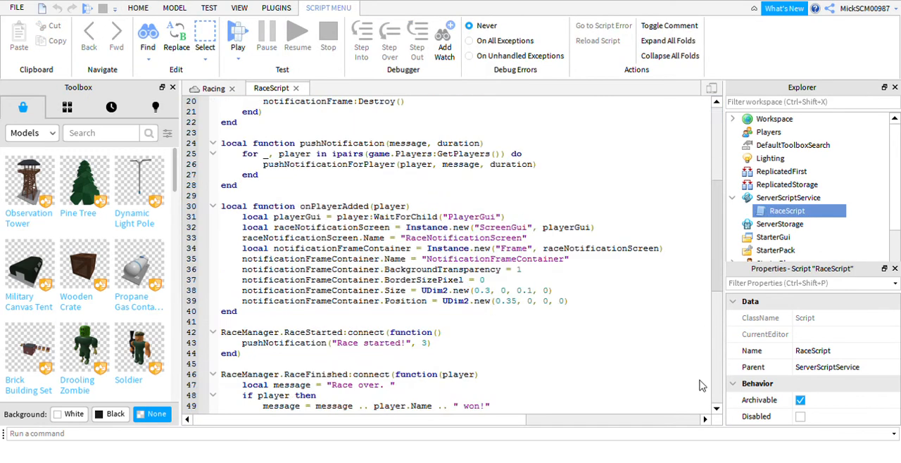
pyautogui.scroll(-3)
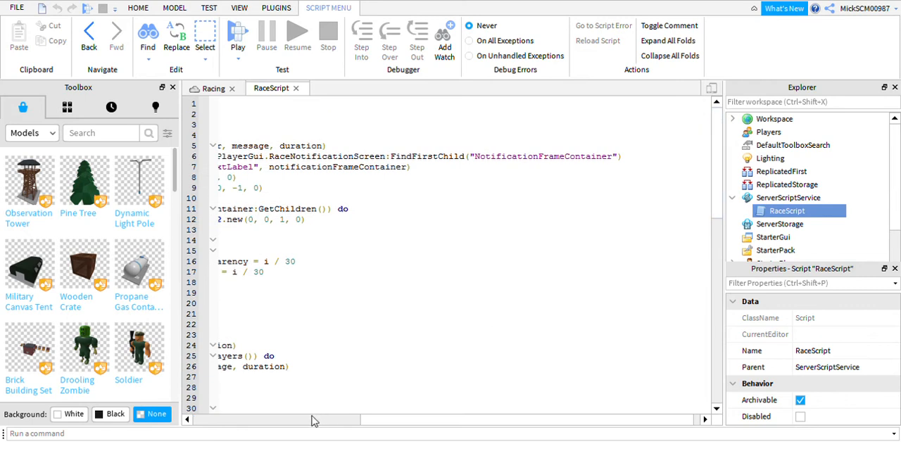
pyautogui.hscroll(-3)
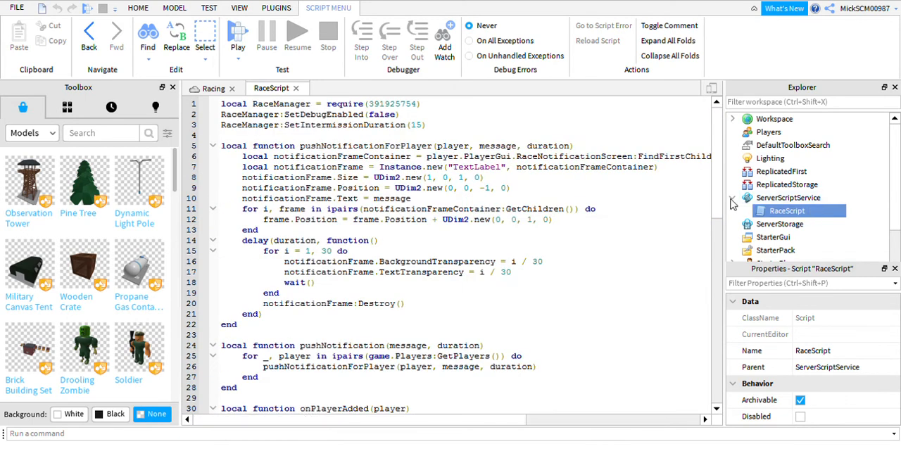
# Collapse ServerScriptService and expand Workspace to show Billboards, Cars and Volcano
pyautogui.click(733, 198)
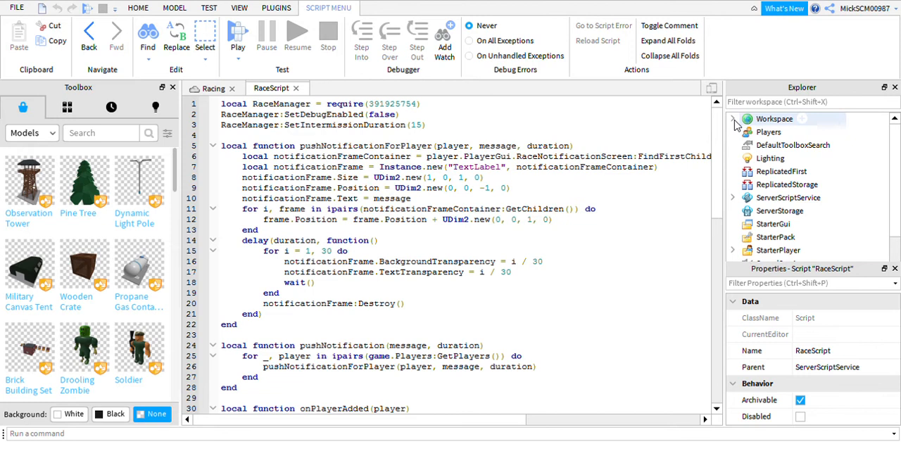
pyautogui.click(733, 118)
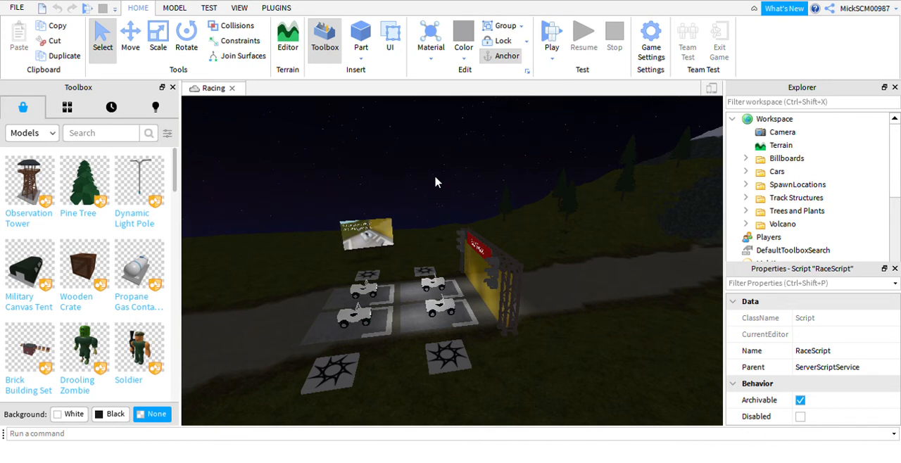
pyautogui.moveTo(492, 240)
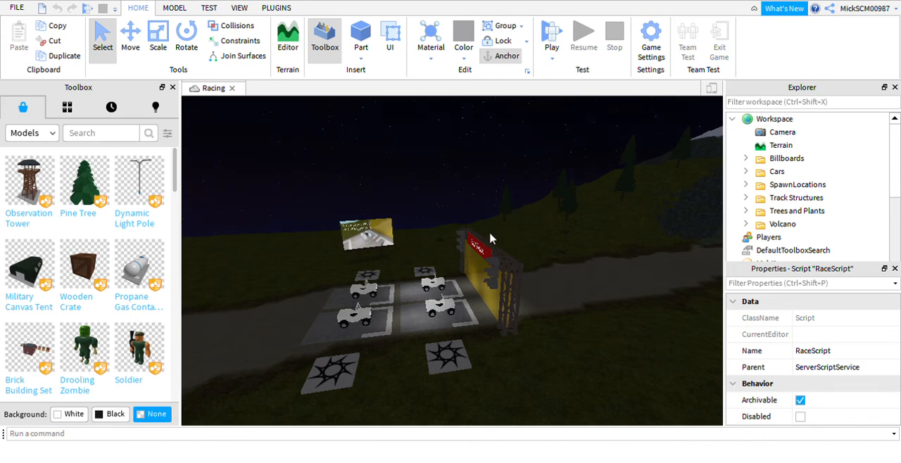